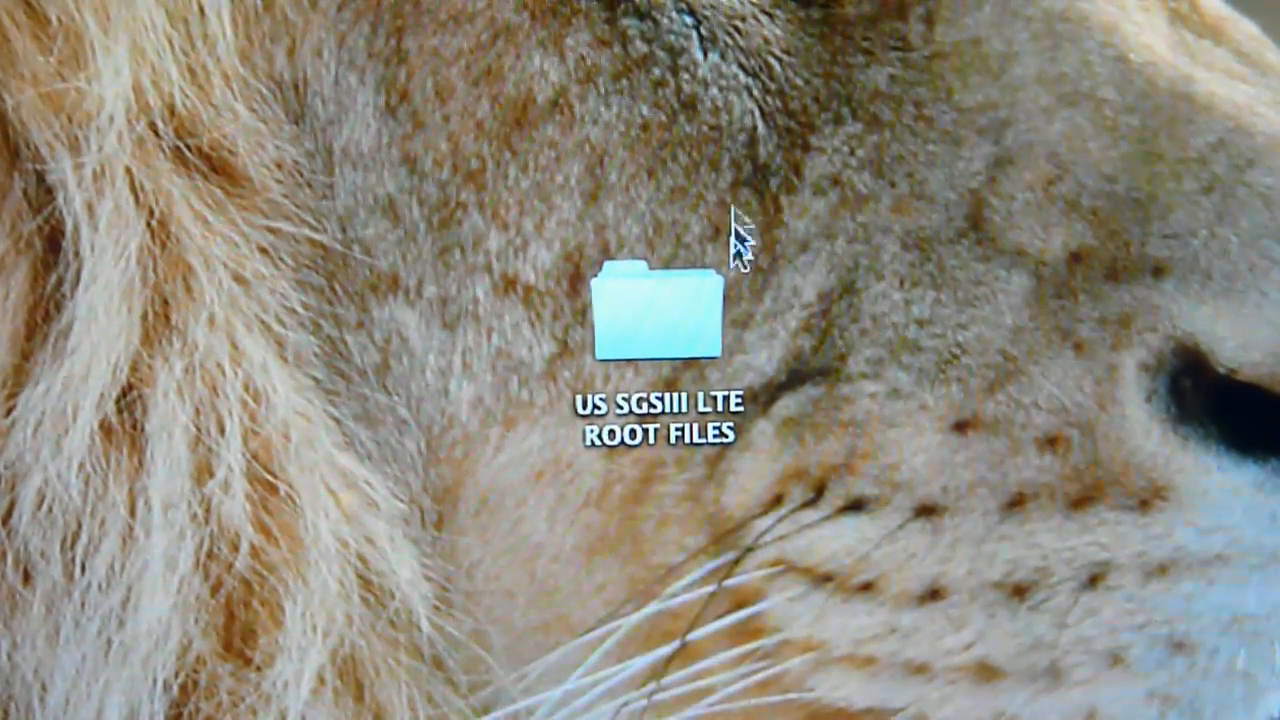
Step: Open the US SGSIII LTE ROOT FILES folder and briefly highlight the Heimdall installer disk image
double_click(656, 316)
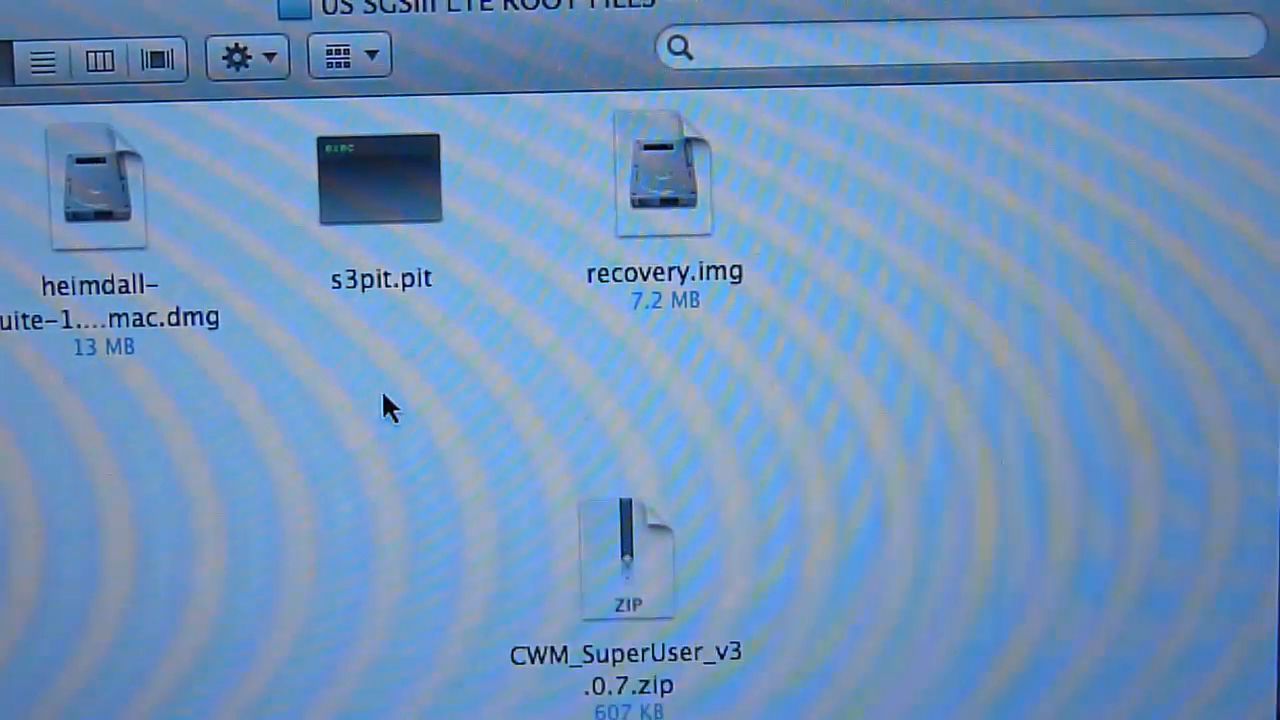
left_click(100, 184)
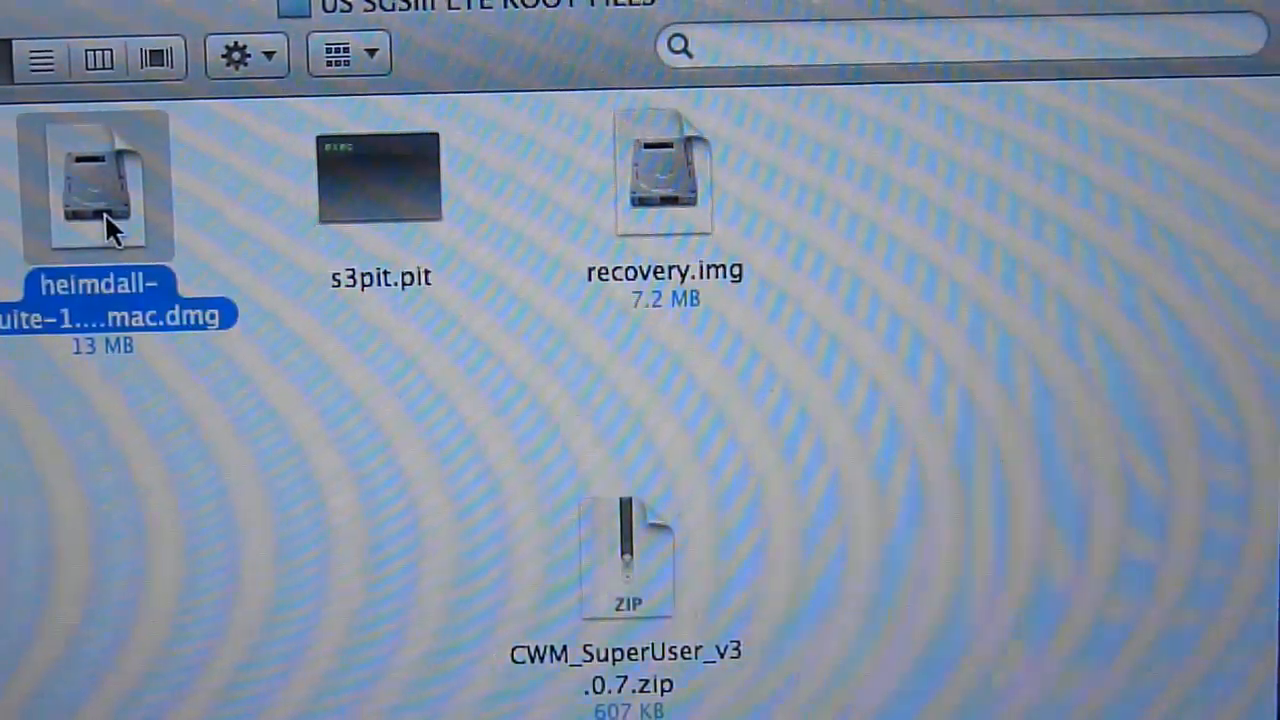
left_click(250, 550)
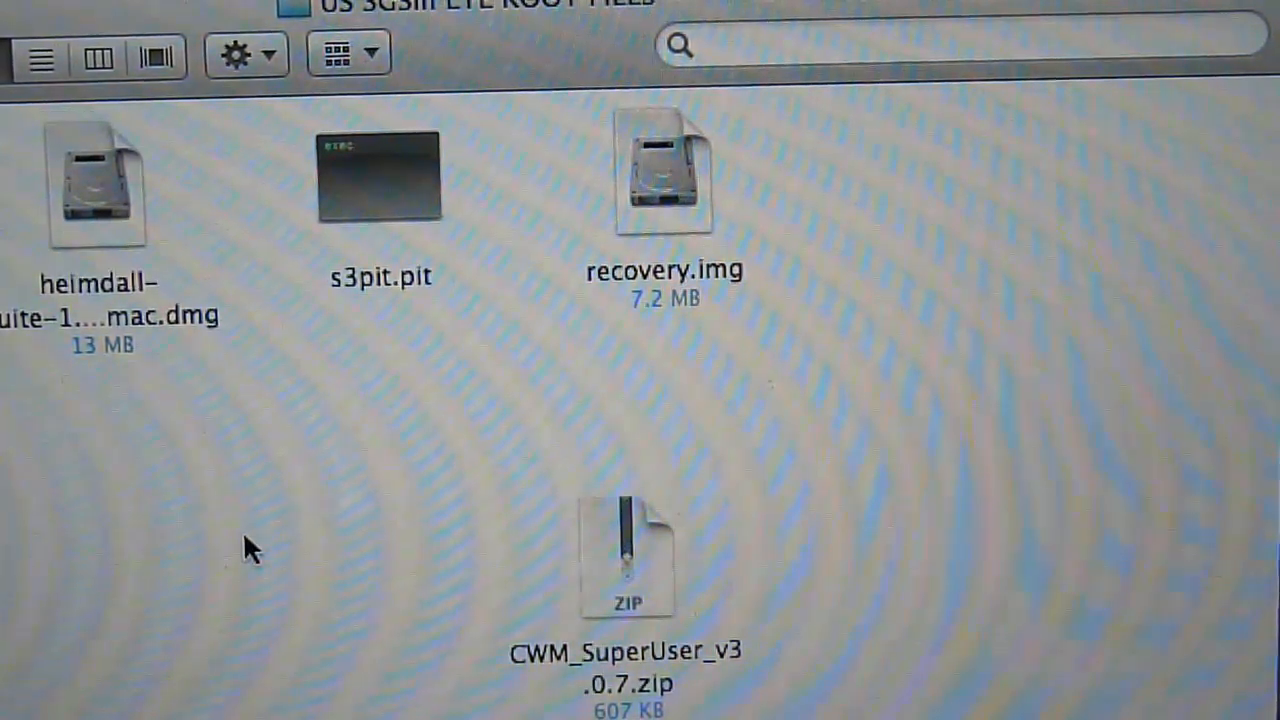